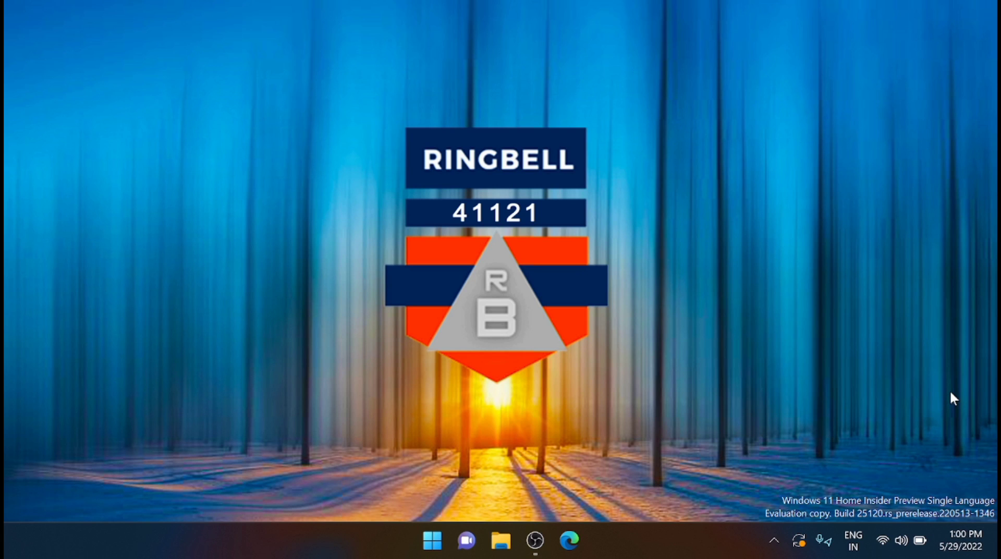
pyautogui.moveTo(909, 497)
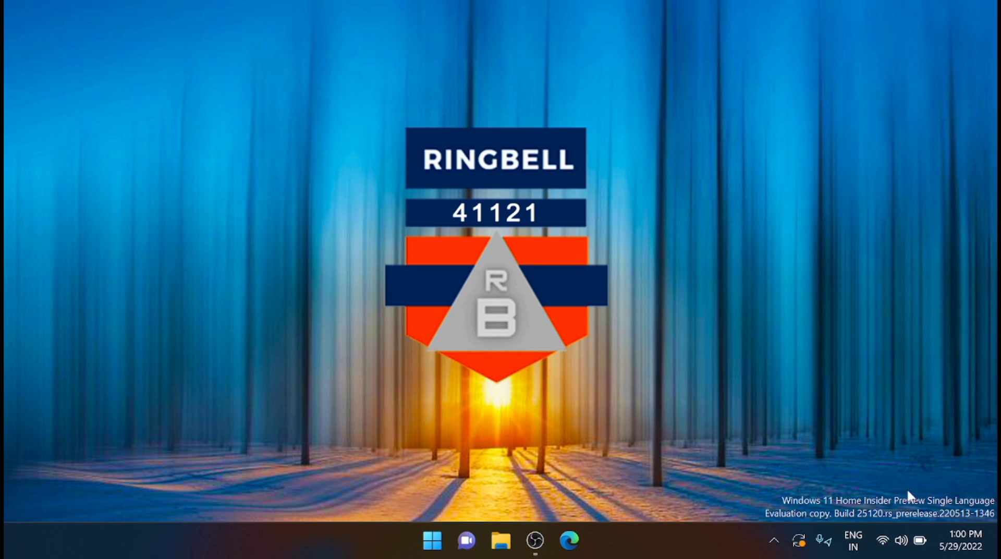
pyautogui.moveTo(456, 528)
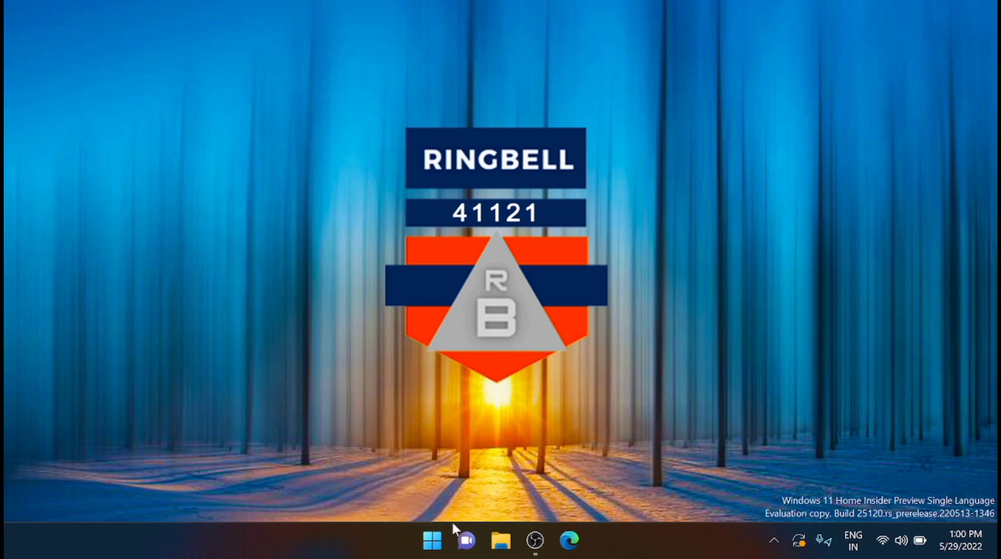
# - Reach Date & time in Settings via Start and switch off 'Set time automatically'
pyautogui.click(432, 540)
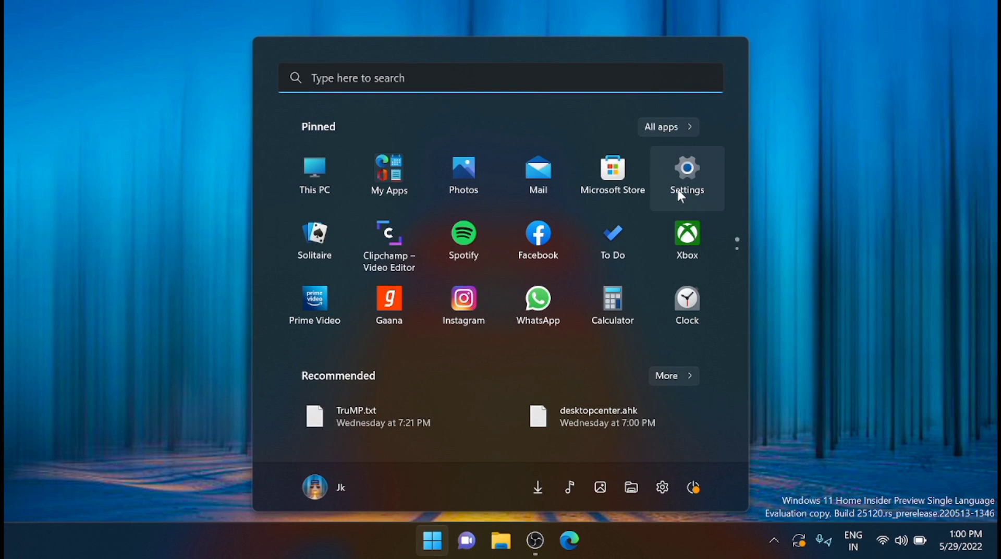
pyautogui.click(686, 177)
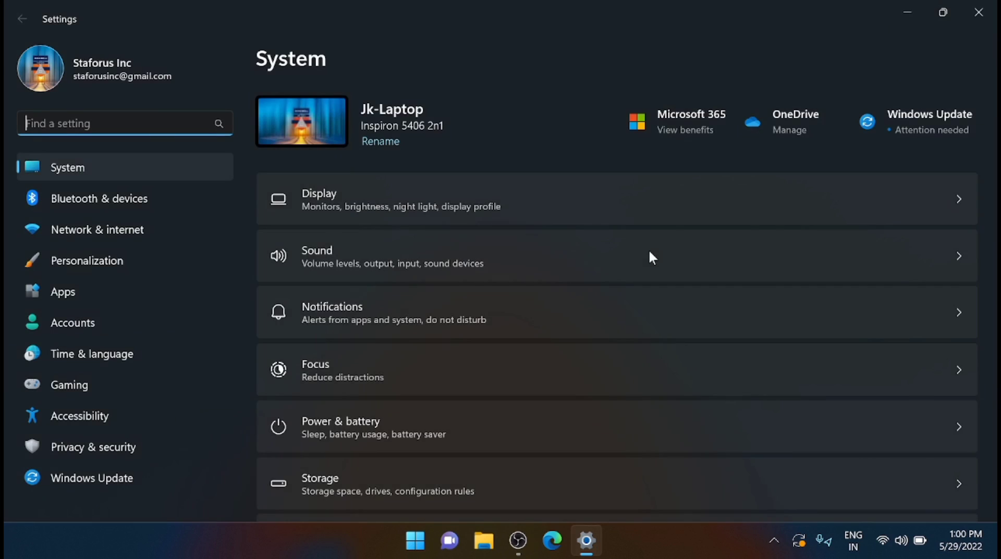
pyautogui.moveTo(194, 373)
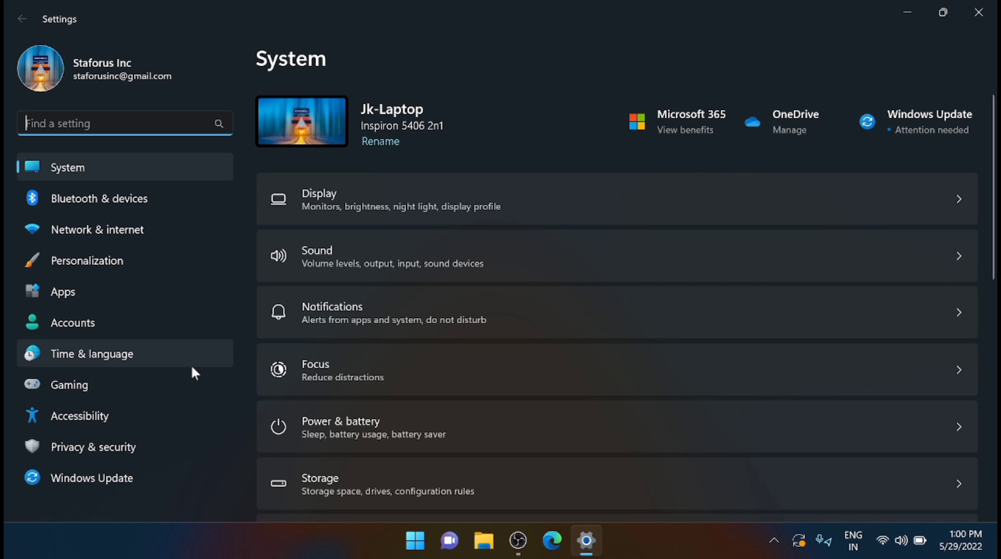
pyautogui.click(92, 354)
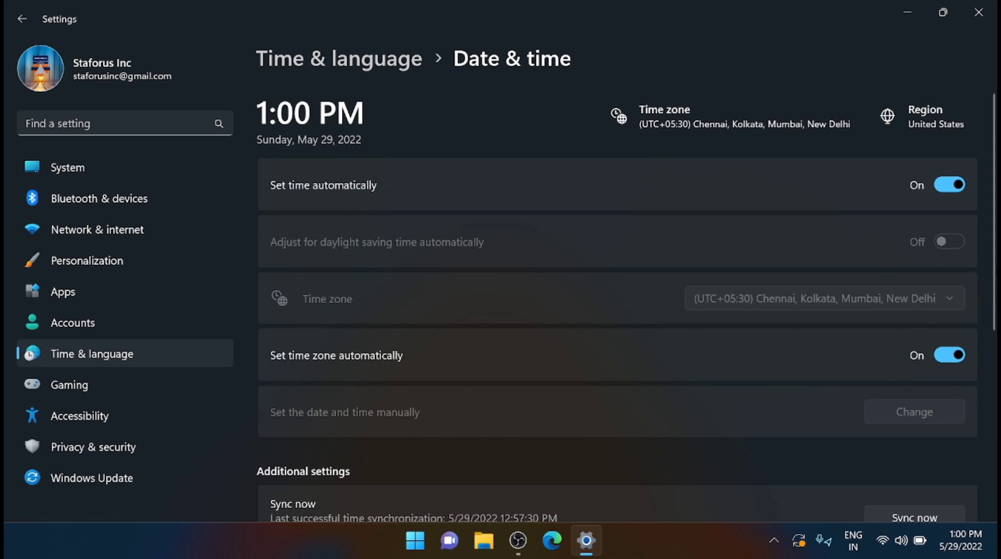
pyautogui.click(948, 185)
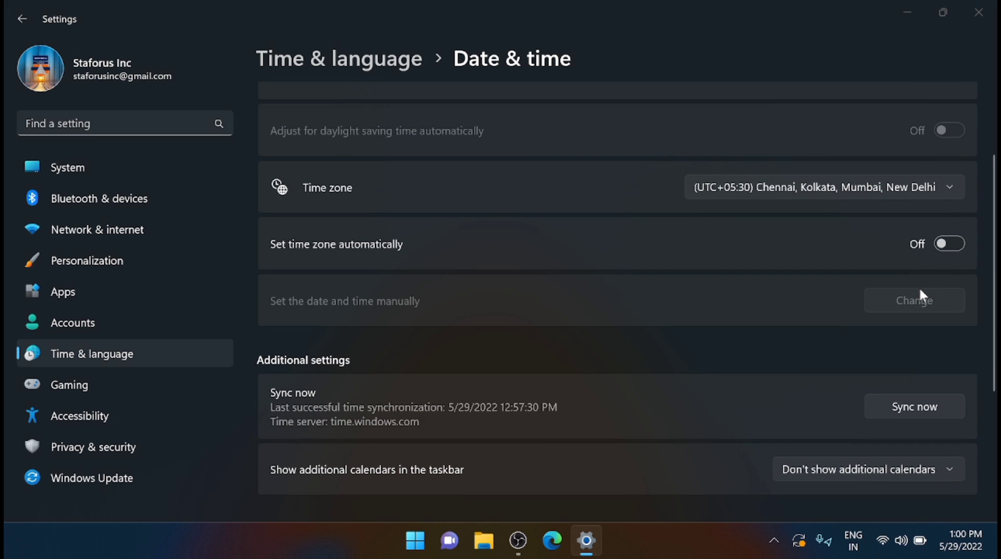
# - Manually change the system date to May 29, 1992 via the year list
pyautogui.click(913, 300)
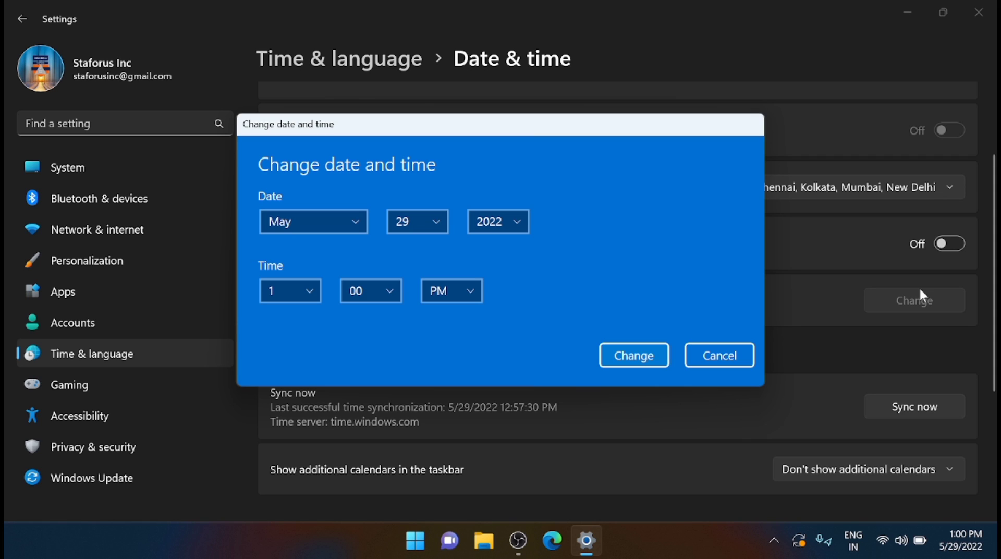
pyautogui.moveTo(695, 277)
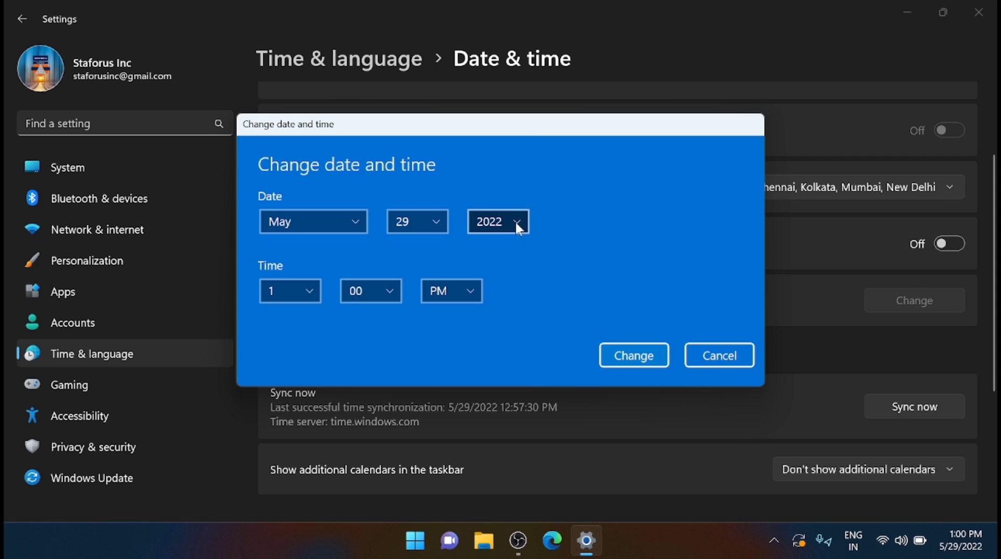
pyautogui.click(496, 222)
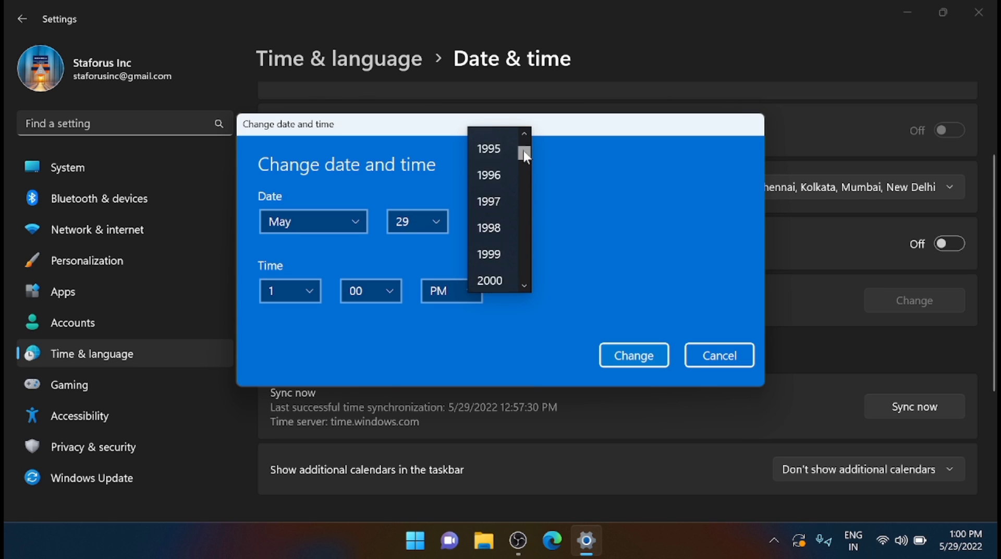
pyautogui.click(524, 133)
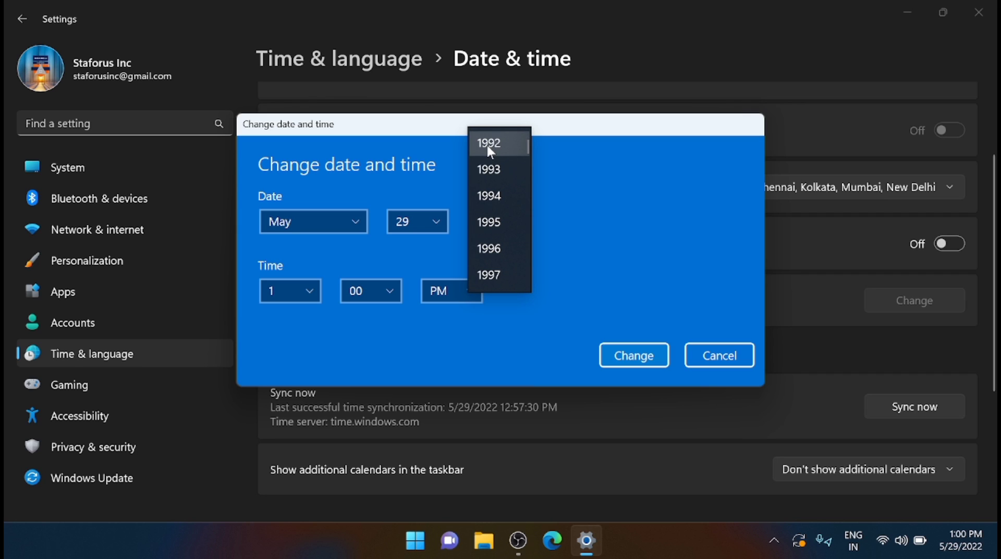
pyautogui.click(488, 143)
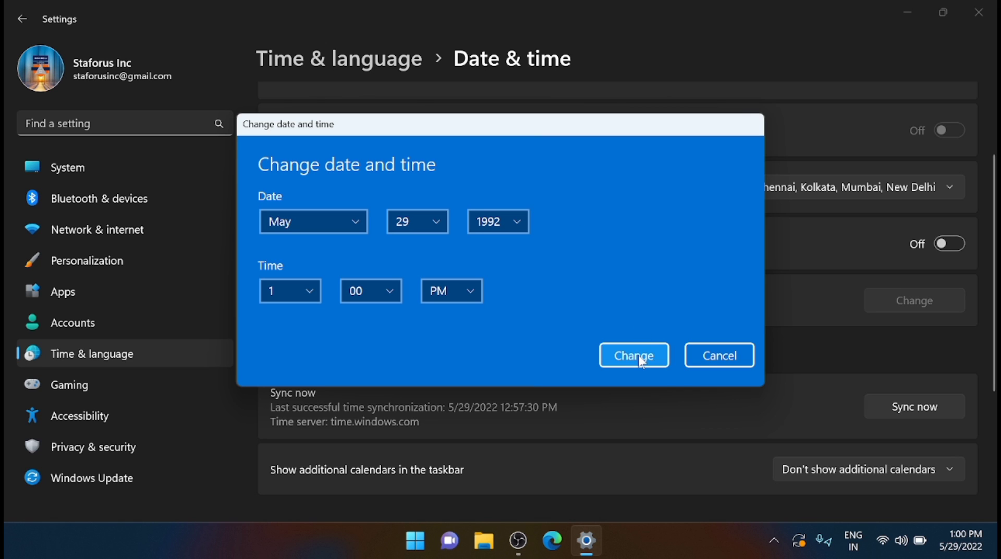
pyautogui.click(632, 356)
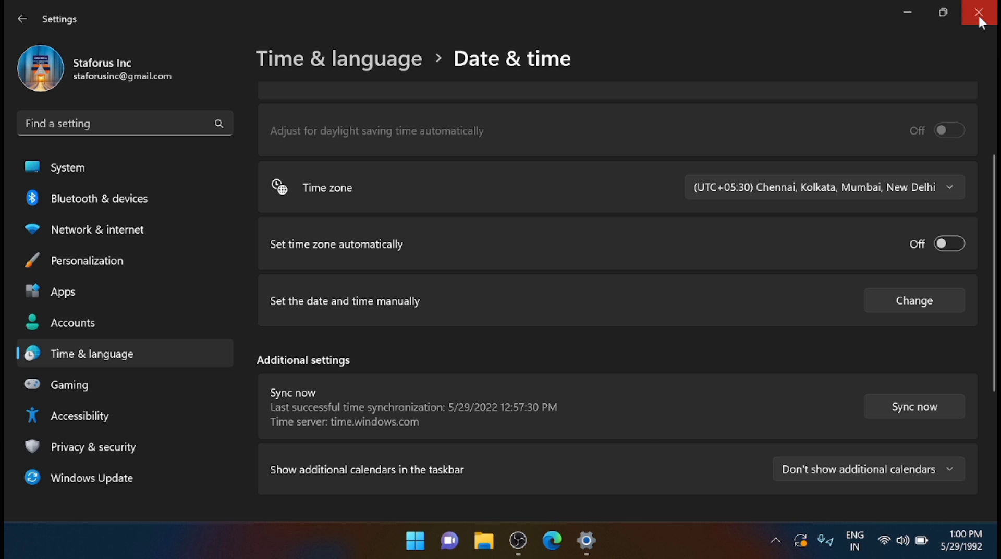
pyautogui.click(982, 11)
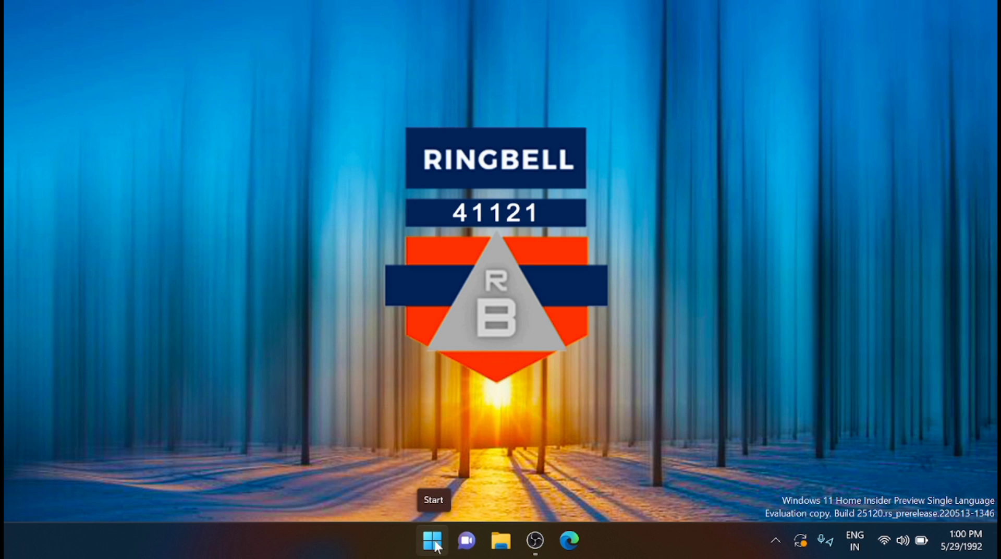
pyautogui.click(432, 540)
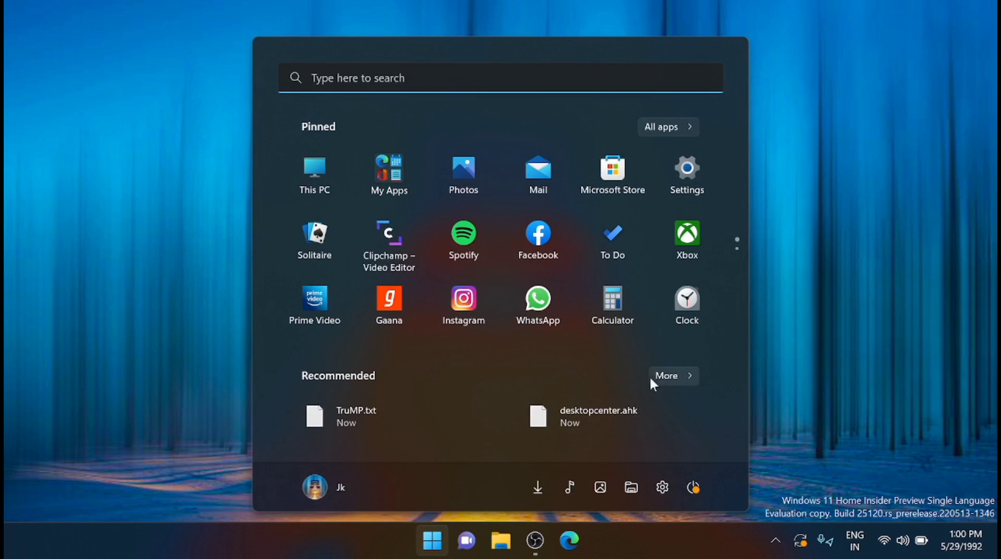
pyautogui.click(686, 167)
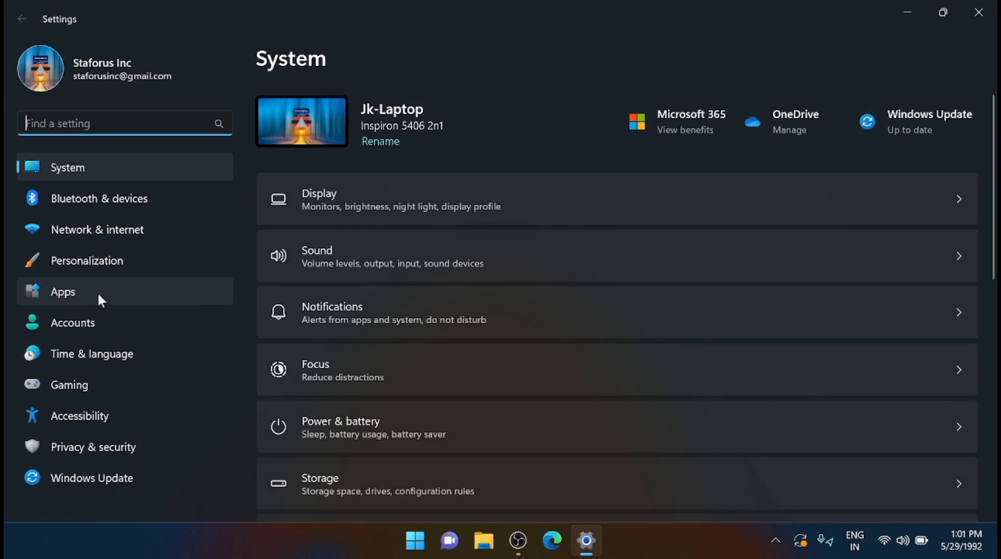
pyautogui.click(92, 354)
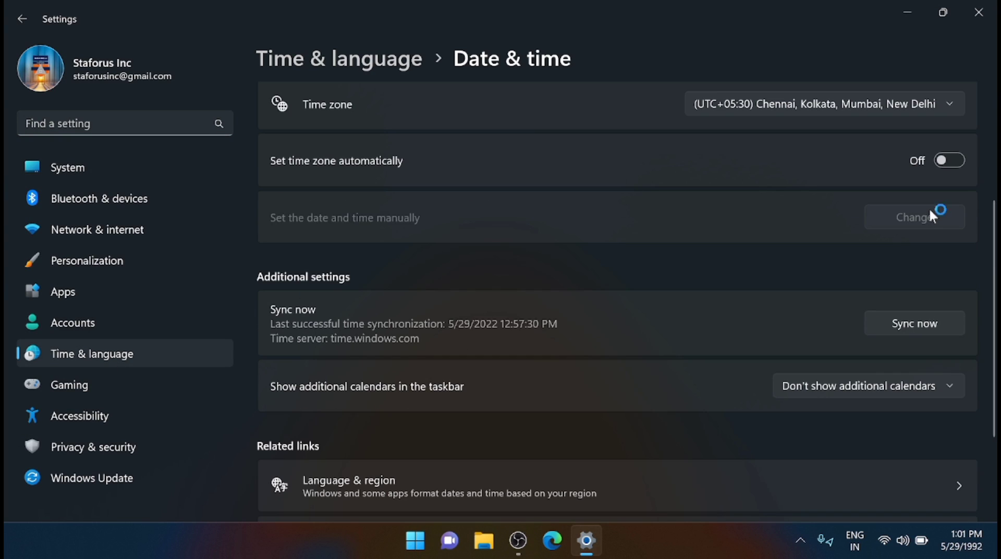
# - Browse the year list down to 2022 without changing the date, then bring up Start
pyautogui.click(914, 217)
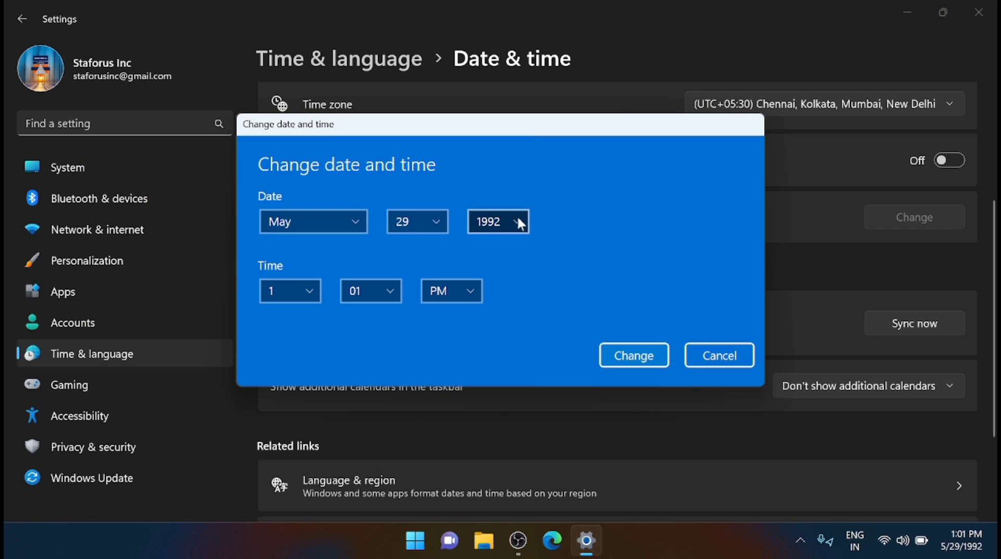
pyautogui.click(498, 222)
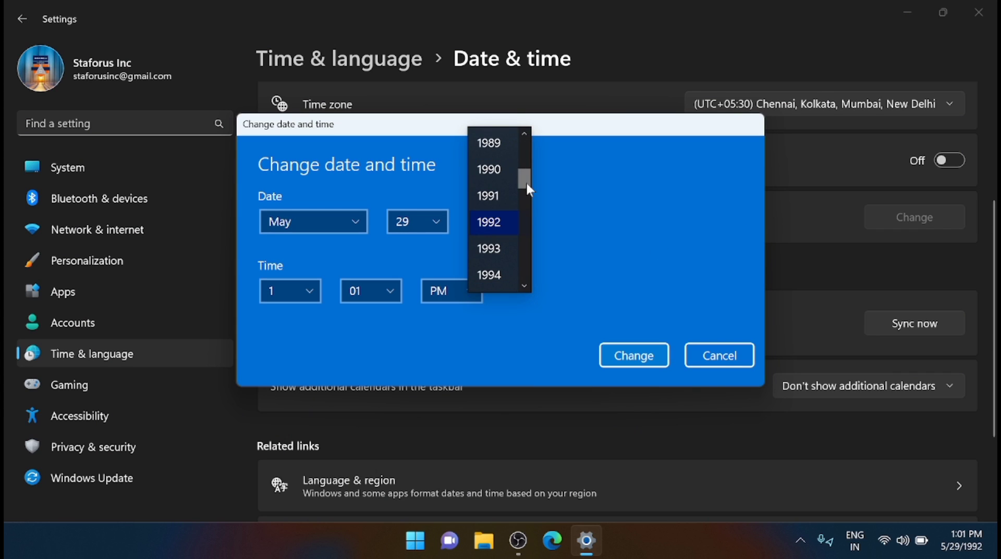
pyautogui.scroll(-3)
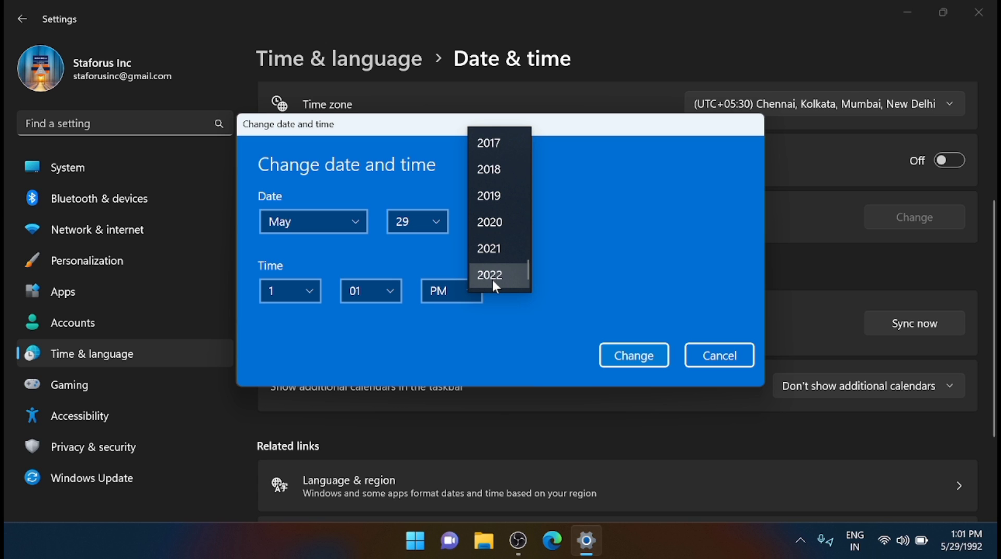
pyautogui.click(432, 540)
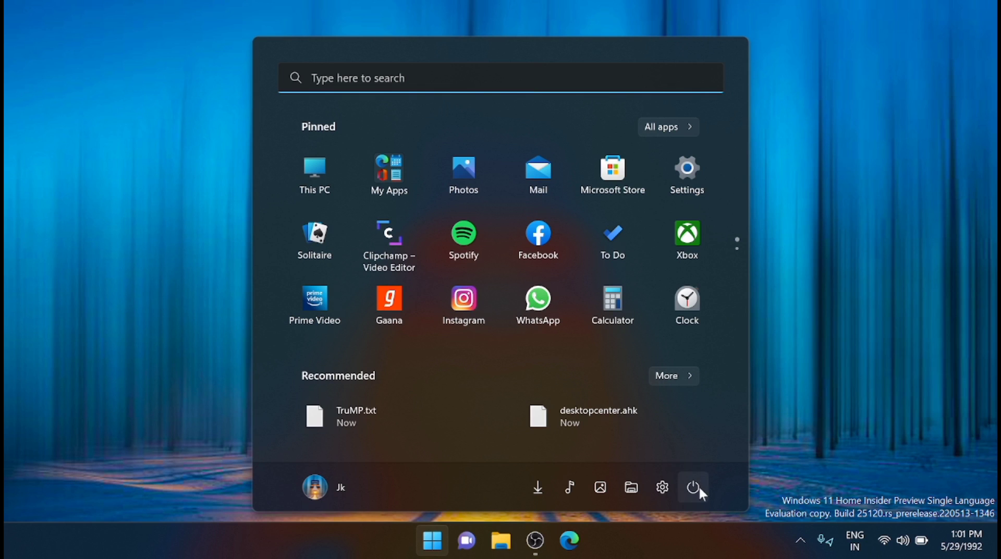
# - Restart the computer from the Start menu's power options
pyautogui.click(692, 487)
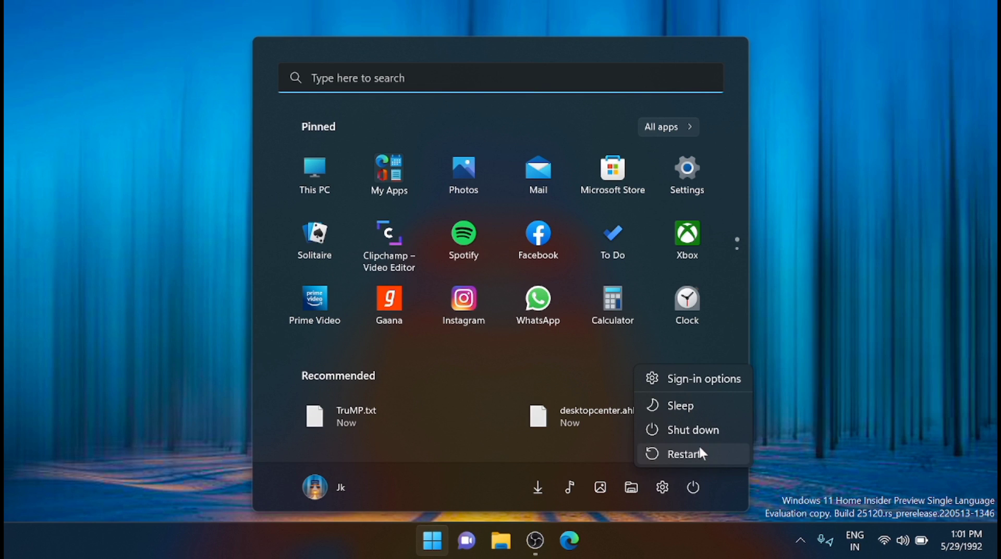
pyautogui.moveTo(690, 453)
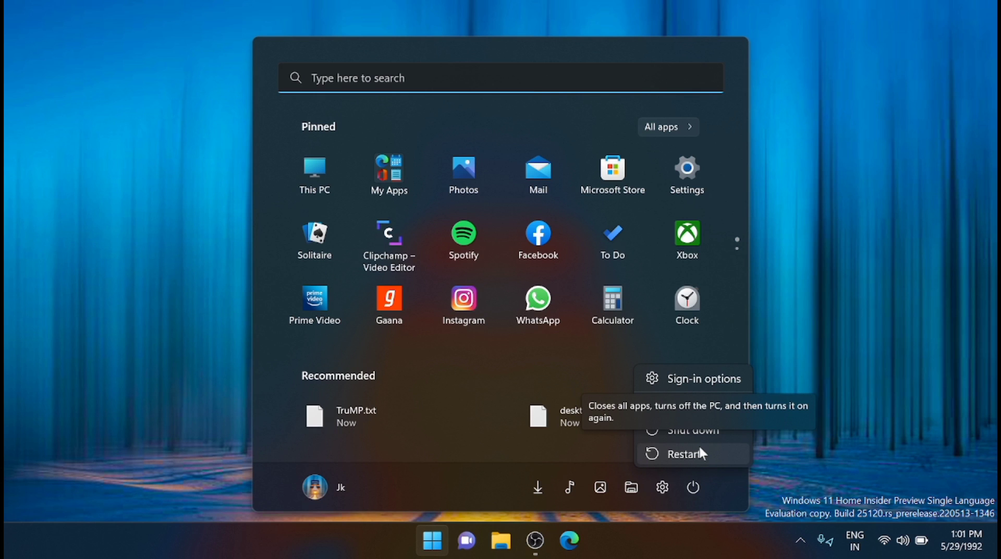
pyautogui.click(689, 453)
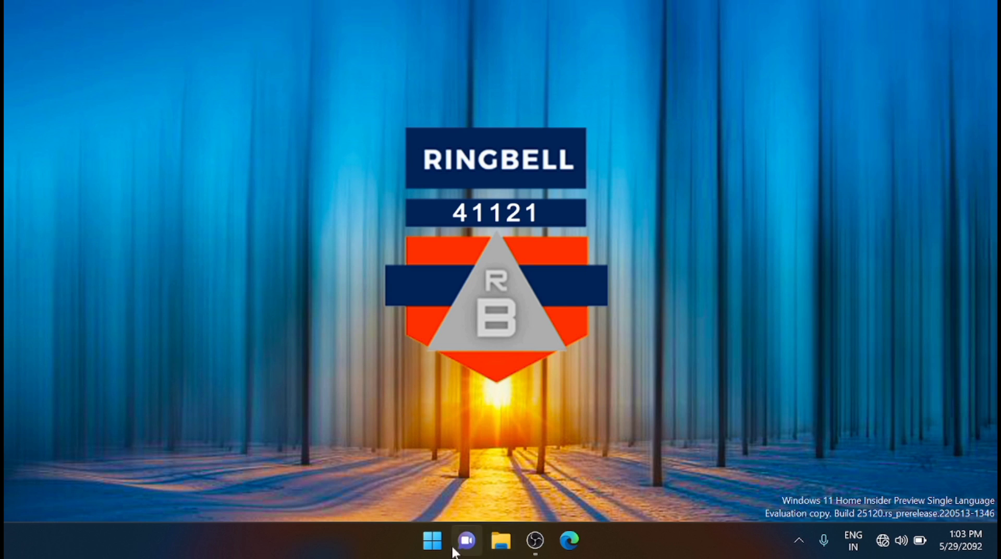
# - Reopen the manual date dialog showing December 31, 2076 and check the year list's latest year
pyautogui.click(432, 540)
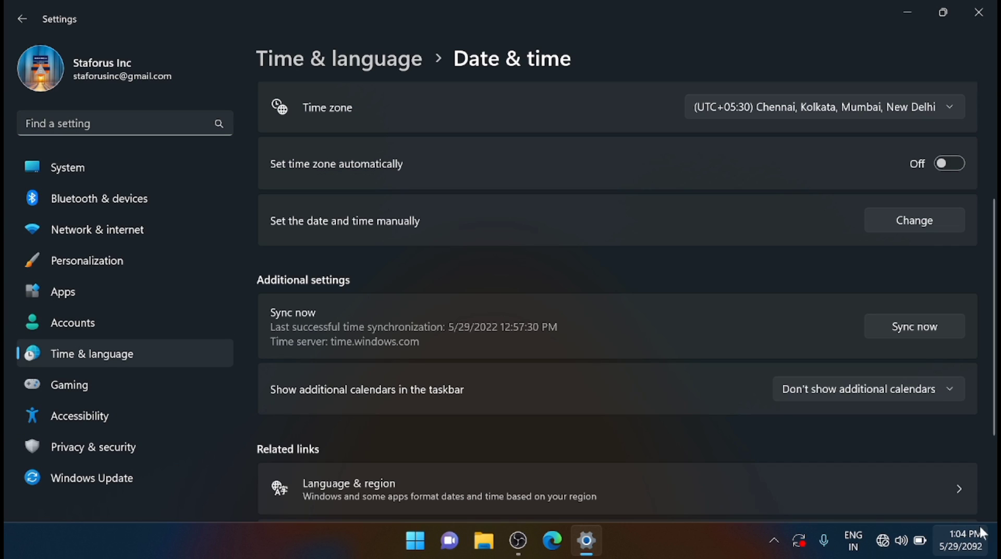
pyautogui.click(913, 220)
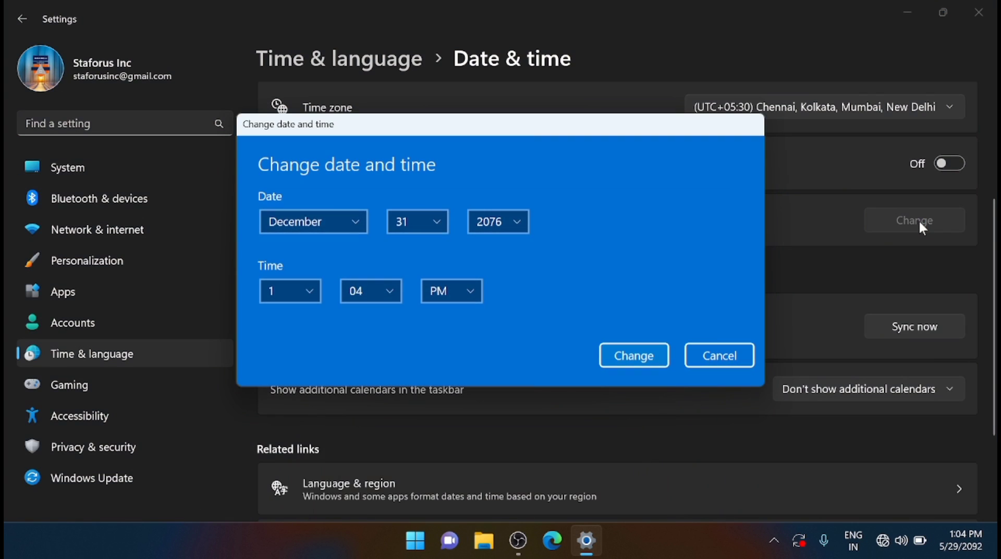
pyautogui.moveTo(649, 268)
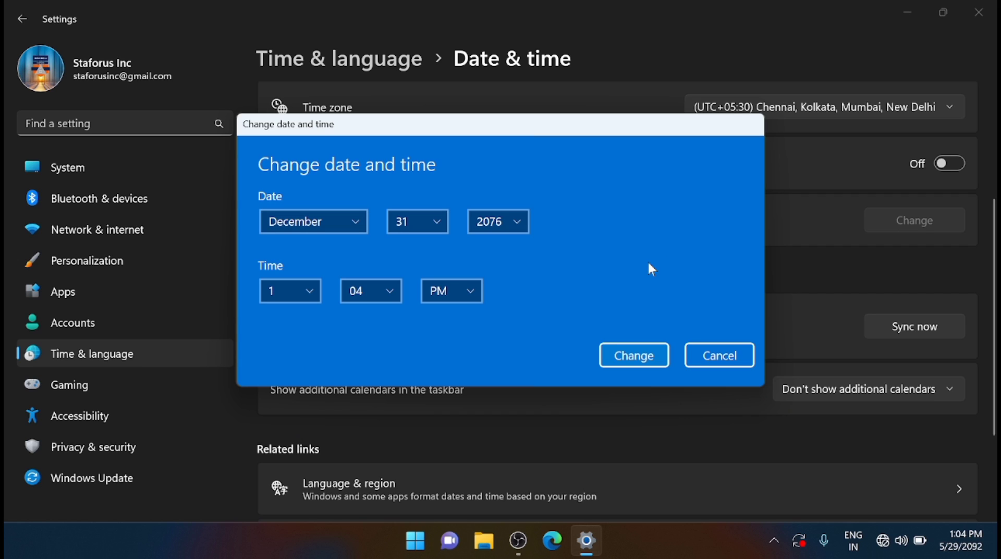
pyautogui.moveTo(433, 207)
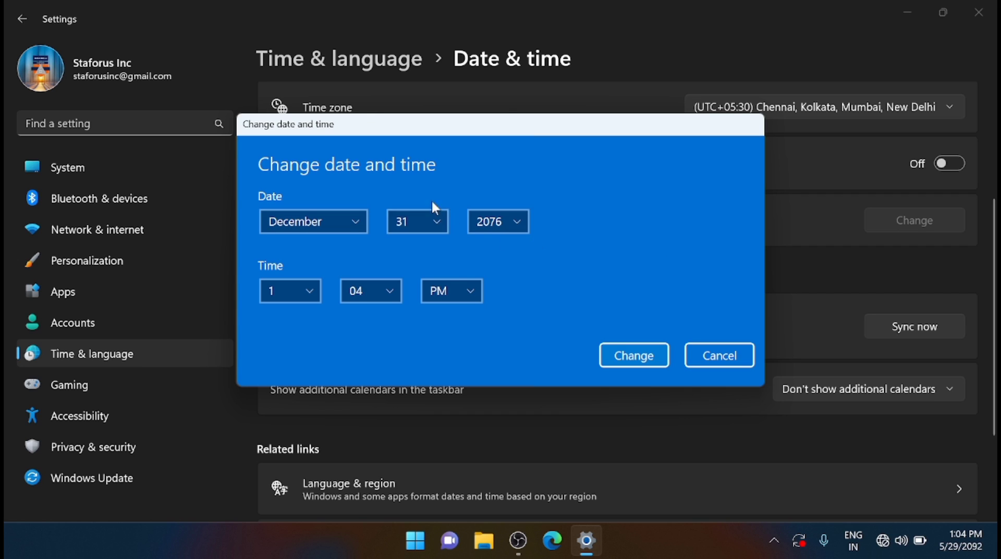
pyautogui.moveTo(487, 249)
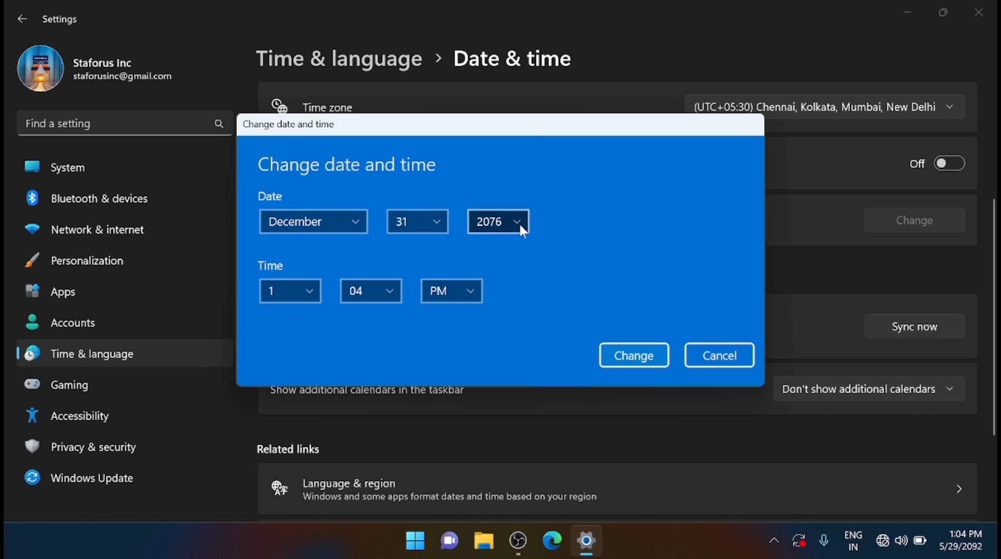
pyautogui.click(496, 222)
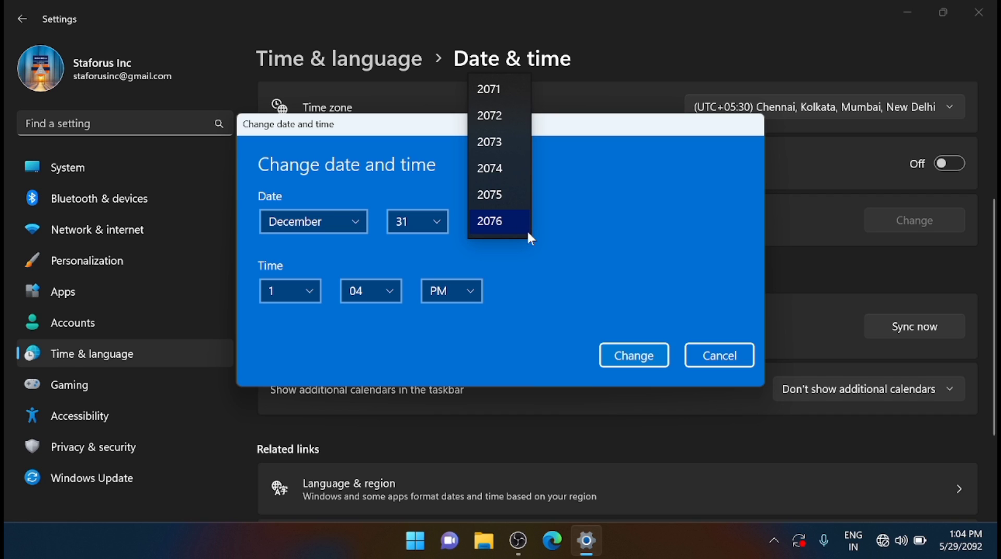
pyautogui.moveTo(588, 250)
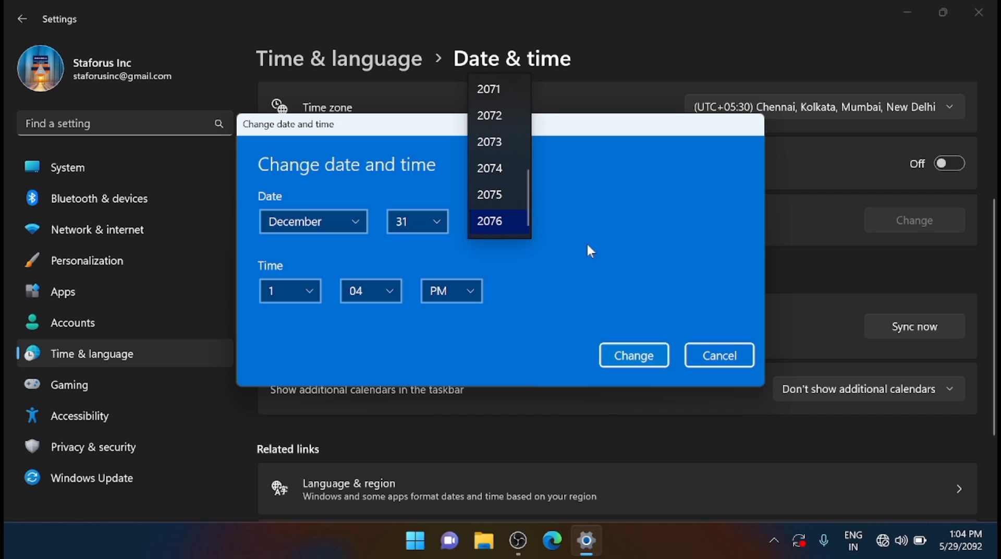
pyautogui.click(488, 221)
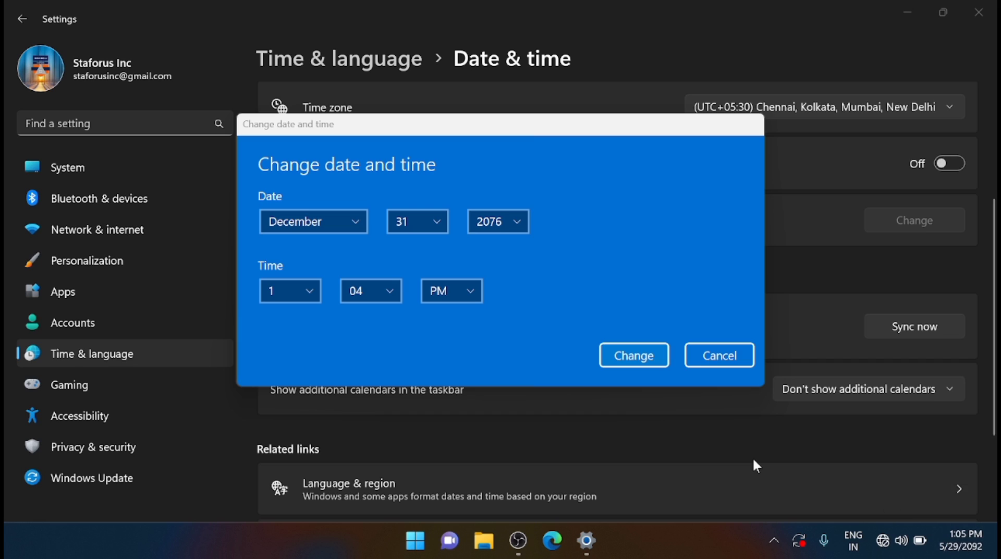
# - Browse the year list twice more for earlier years, leaving 2076 selected
pyautogui.click(497, 221)
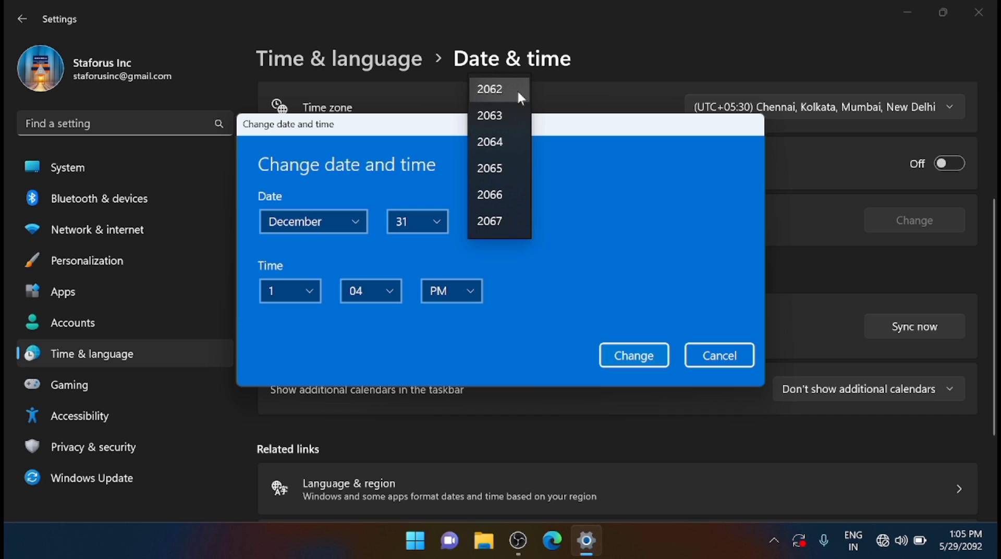
pyautogui.click(496, 221)
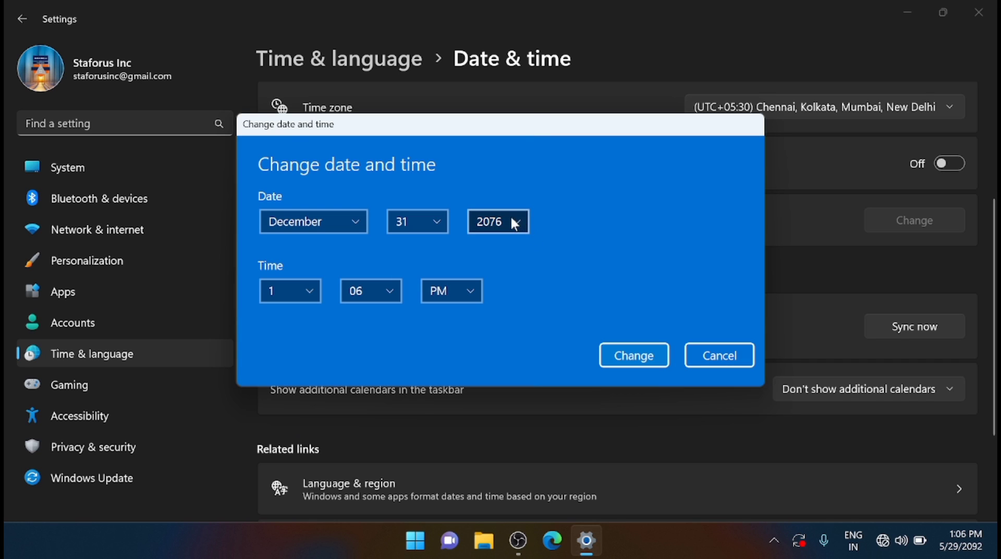
pyautogui.click(498, 222)
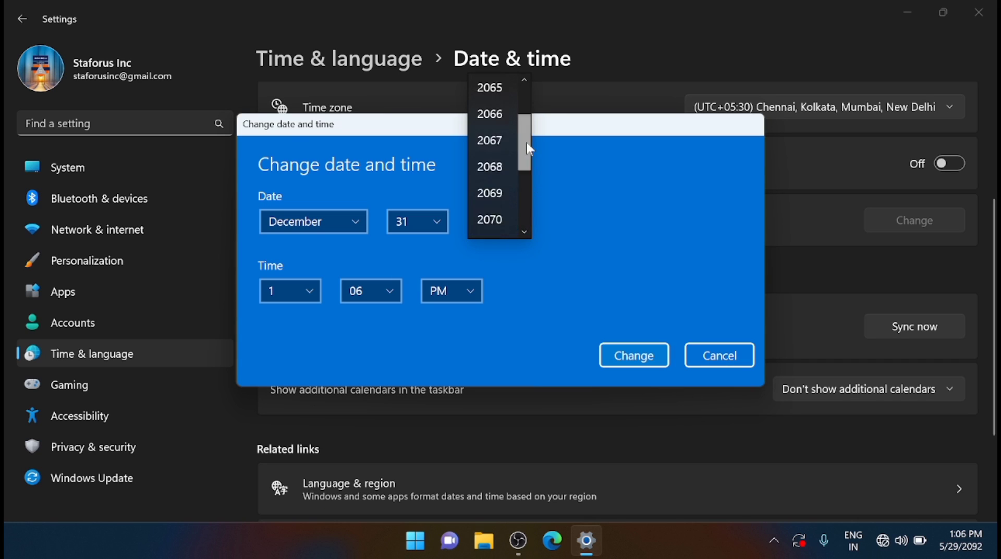
pyautogui.click(497, 222)
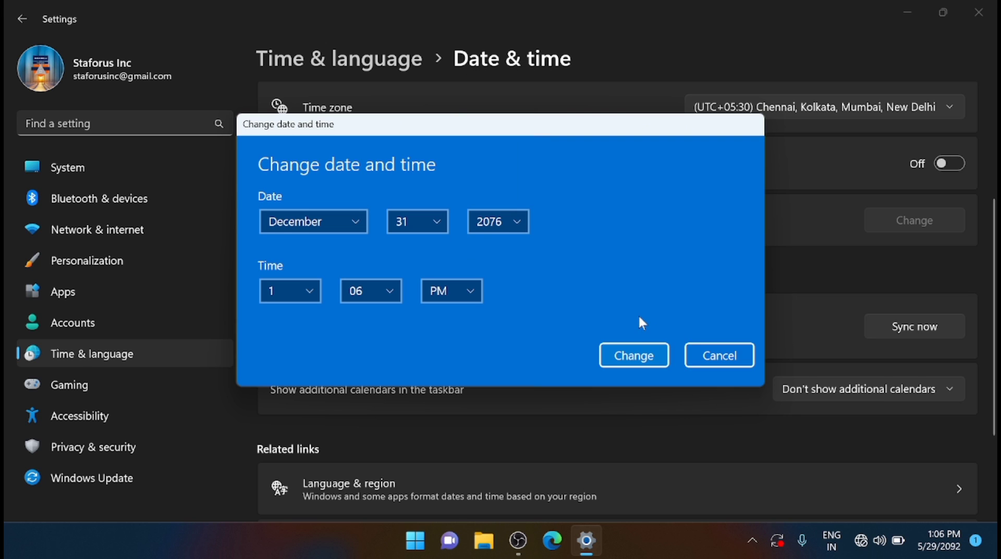
# - Apply December 31, 2076, briefly enable automatic time and time zone, then switch time zone back off
pyautogui.click(632, 355)
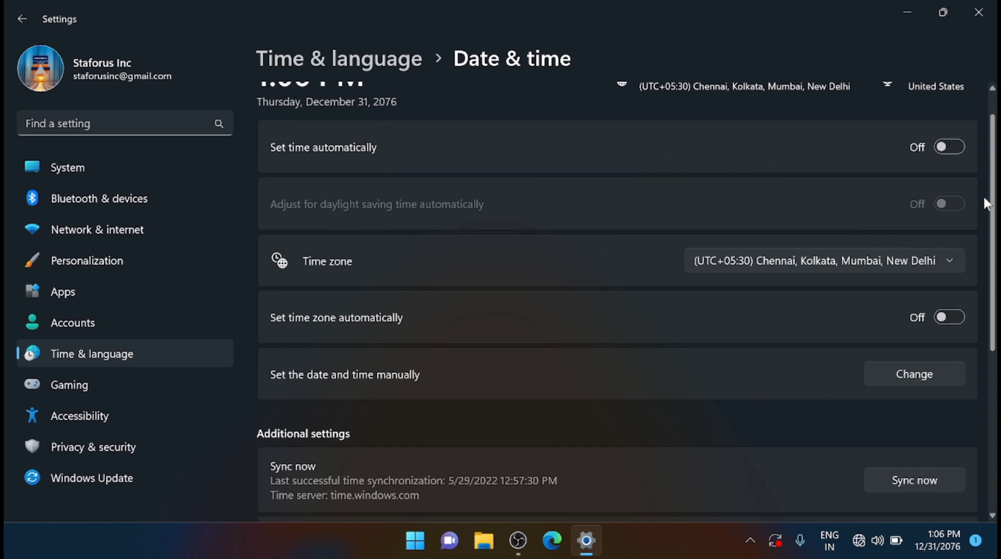
pyautogui.click(948, 145)
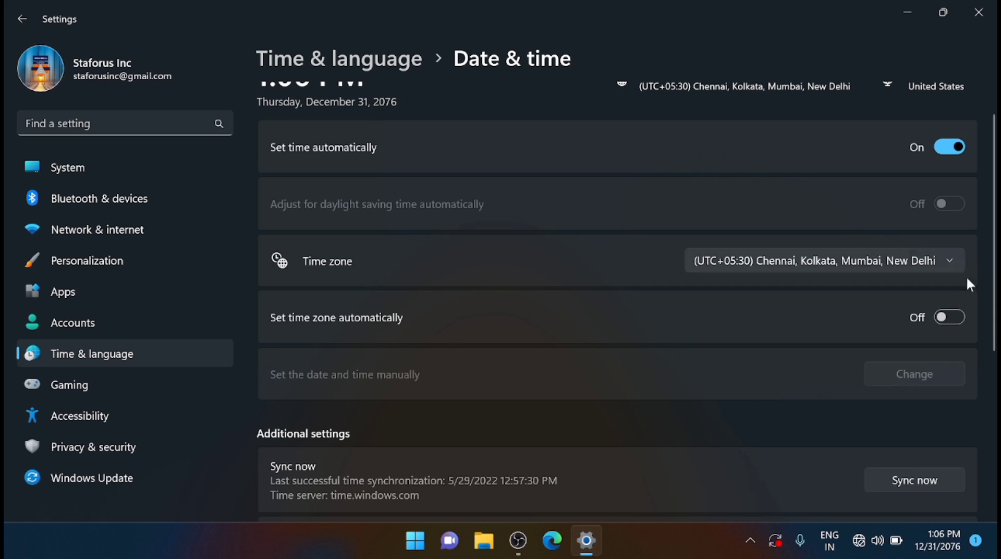
pyautogui.click(948, 317)
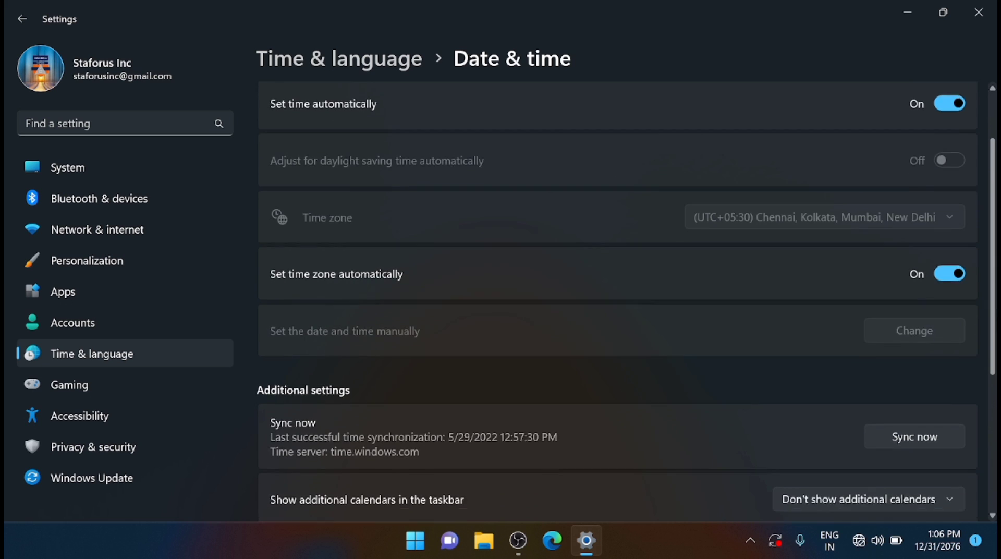
pyautogui.scroll(-3)
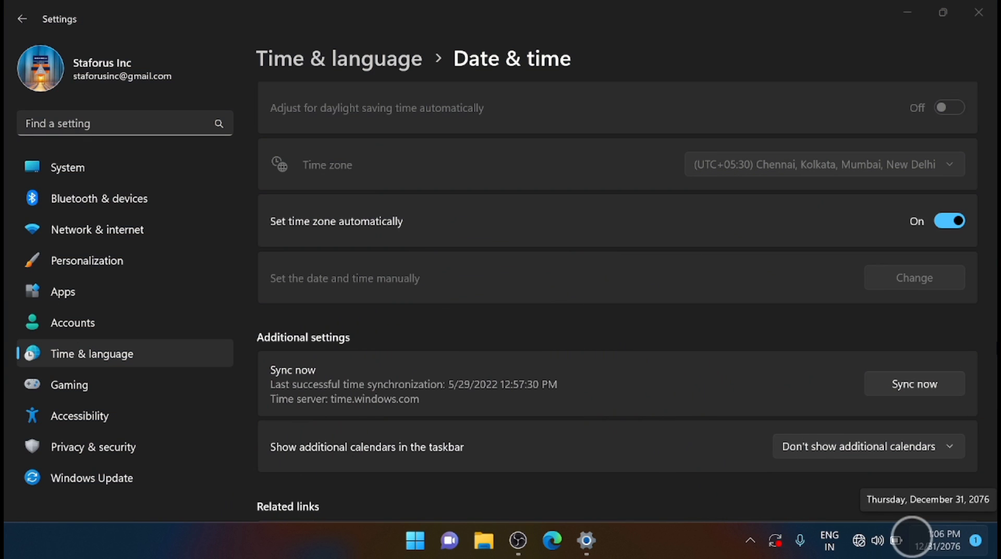
pyautogui.scroll(-3)
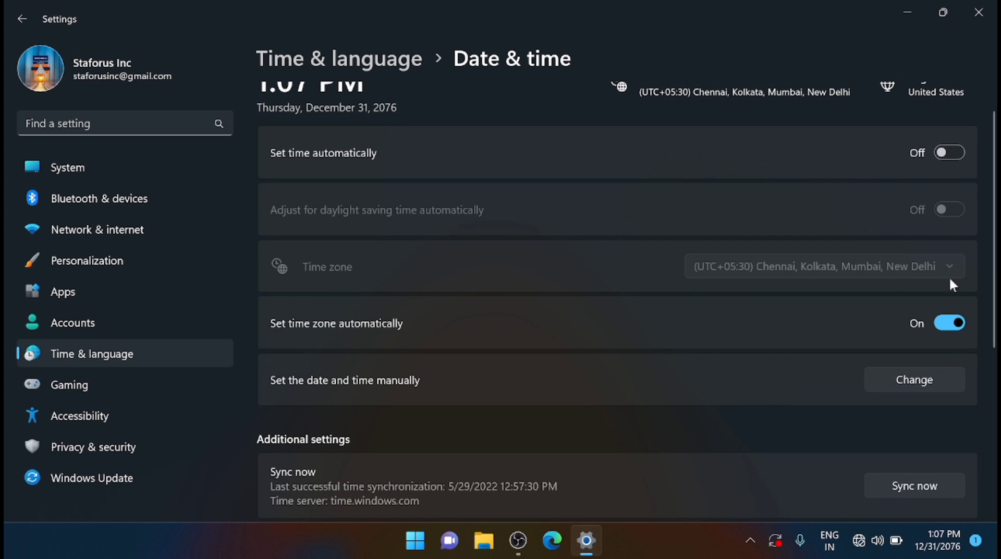
pyautogui.click(948, 322)
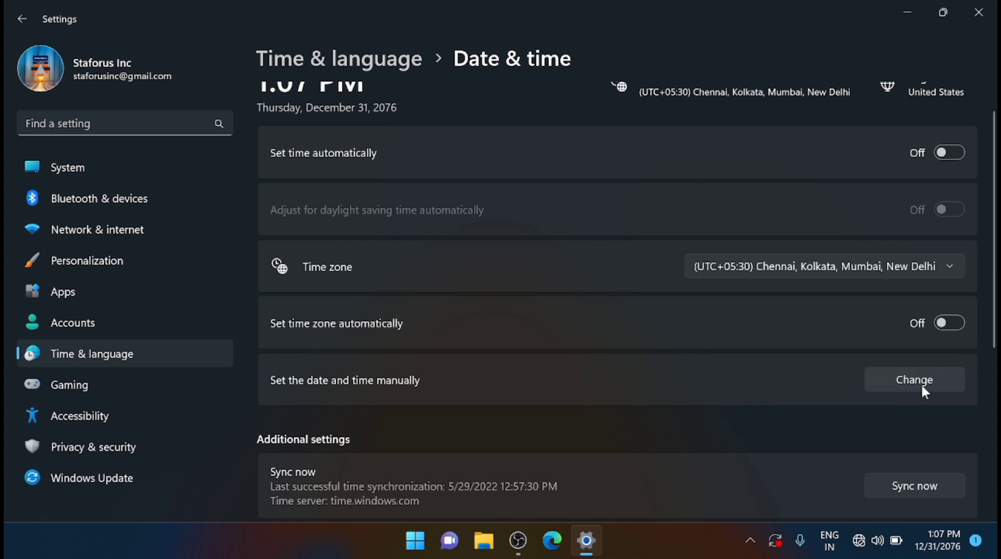
pyautogui.click(915, 379)
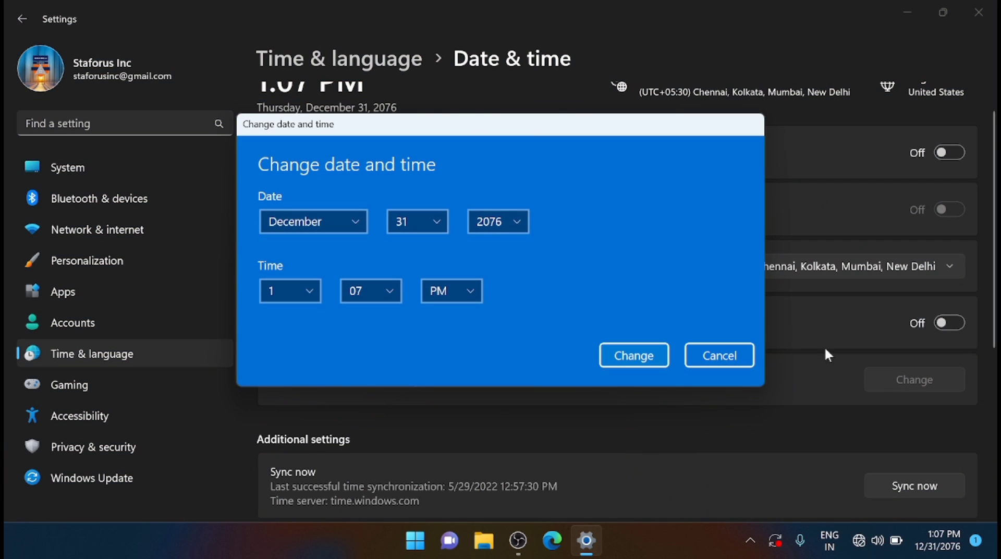
pyautogui.click(496, 221)
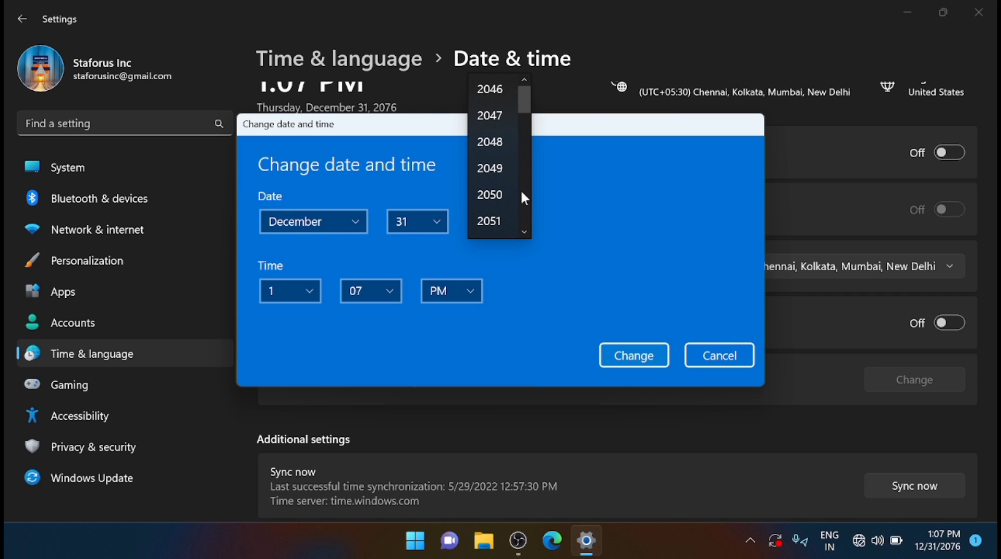
pyautogui.moveTo(562, 141)
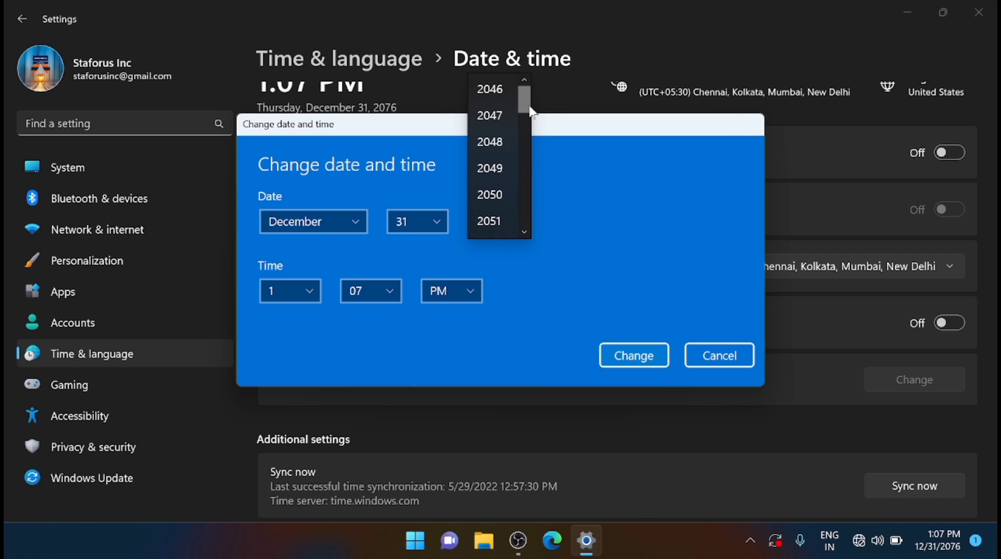
pyautogui.scroll(-3)
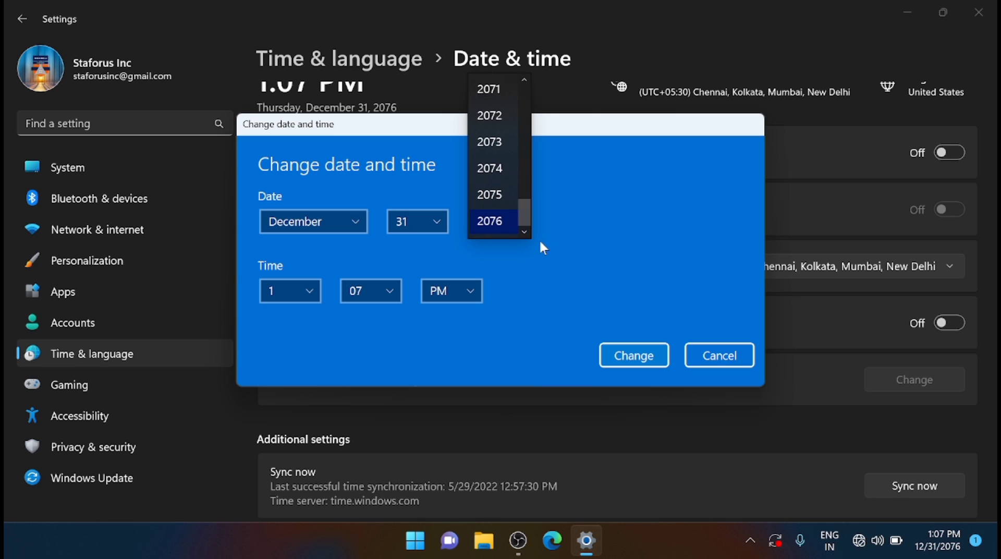
pyautogui.click(488, 221)
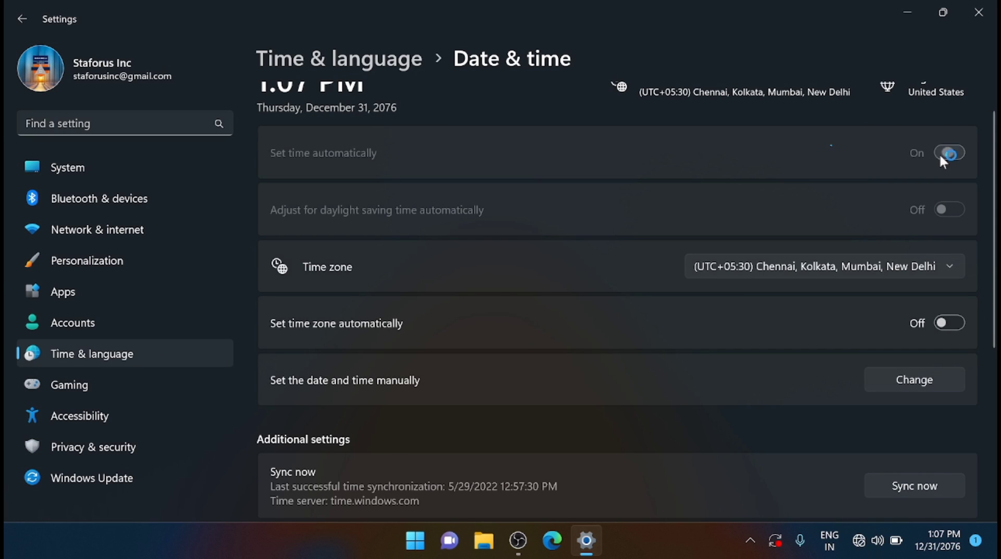
# - Enable automatic time zone, sync the clock with the time server, and close Settings
pyautogui.click(948, 322)
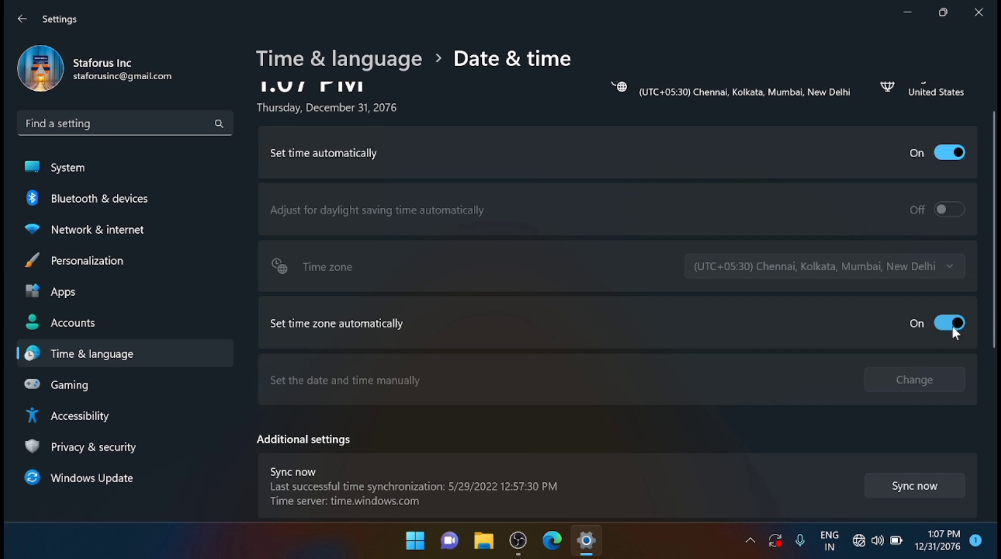
pyautogui.scroll(-3)
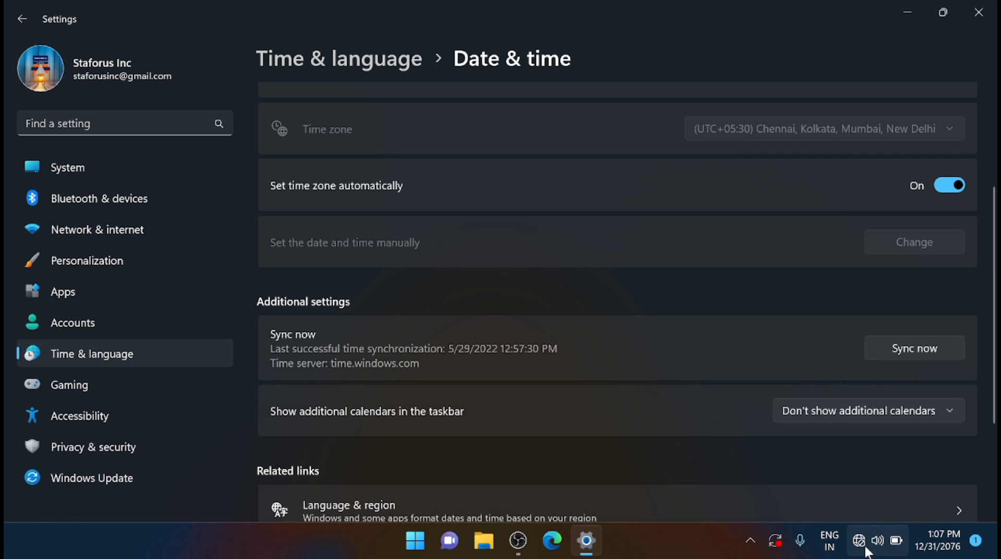
pyautogui.click(858, 540)
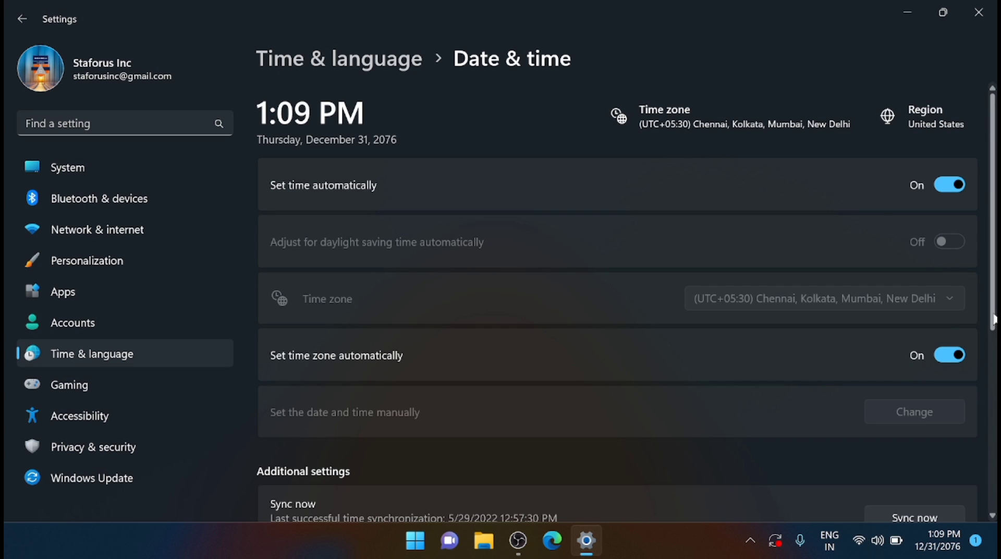
pyautogui.click(914, 441)
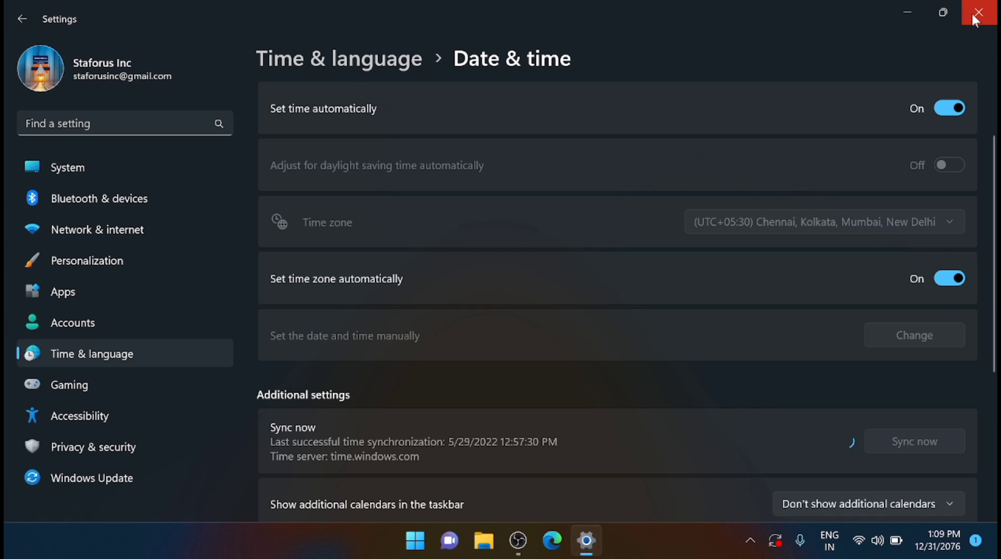
pyautogui.click(979, 11)
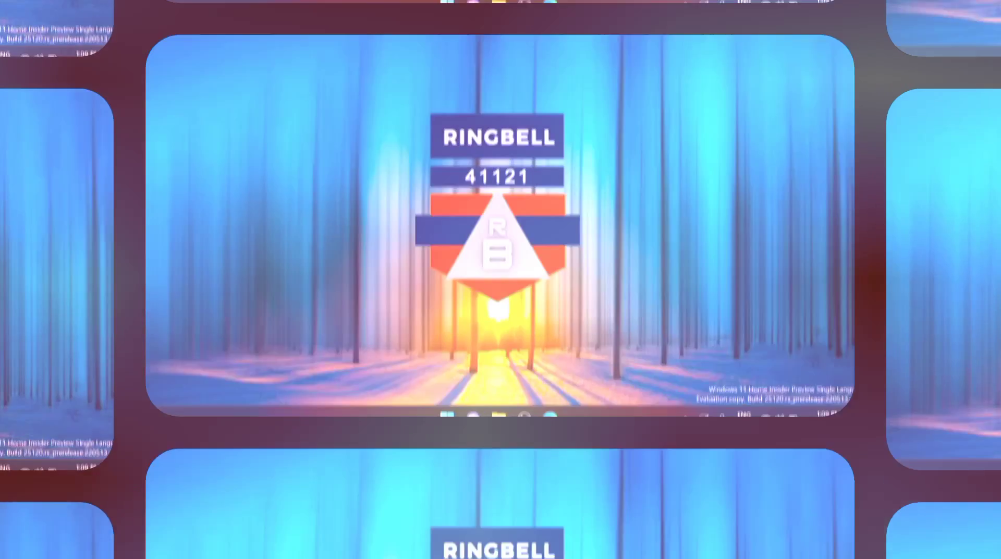